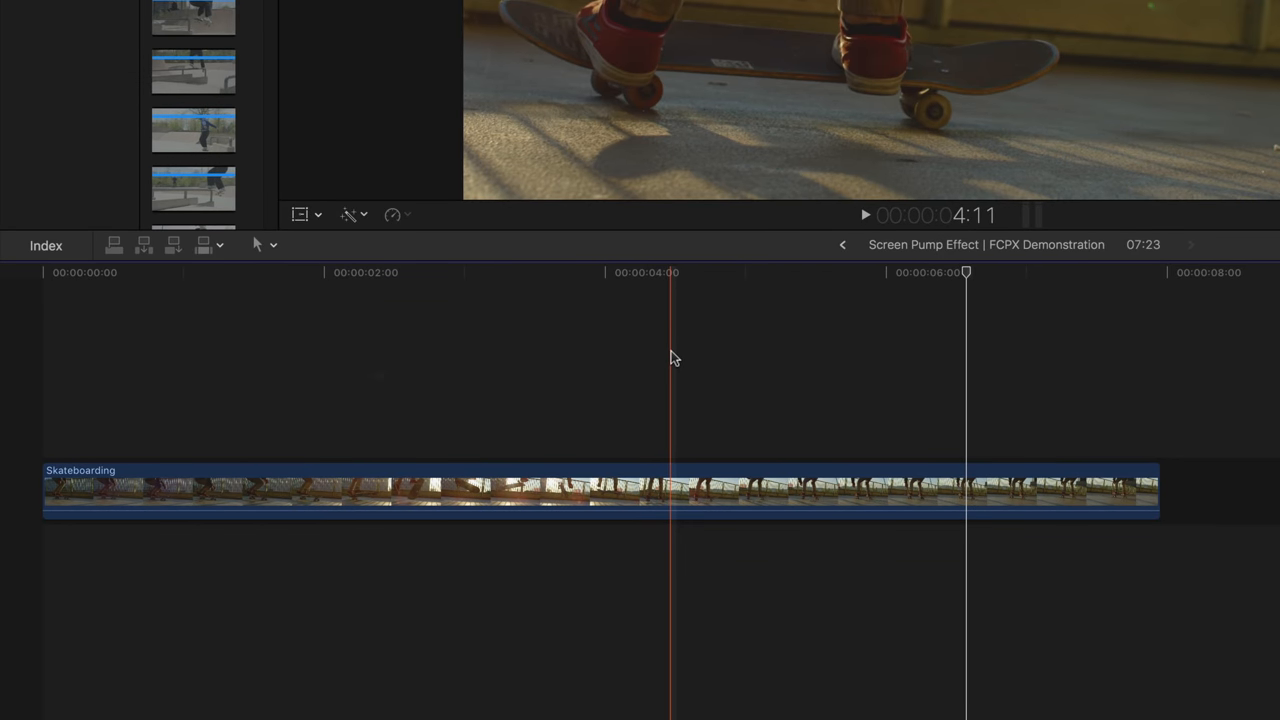
# Scale the Skateboarding clip to 116% and add a scale keyframe at 4:11.
pyautogui.press('m')
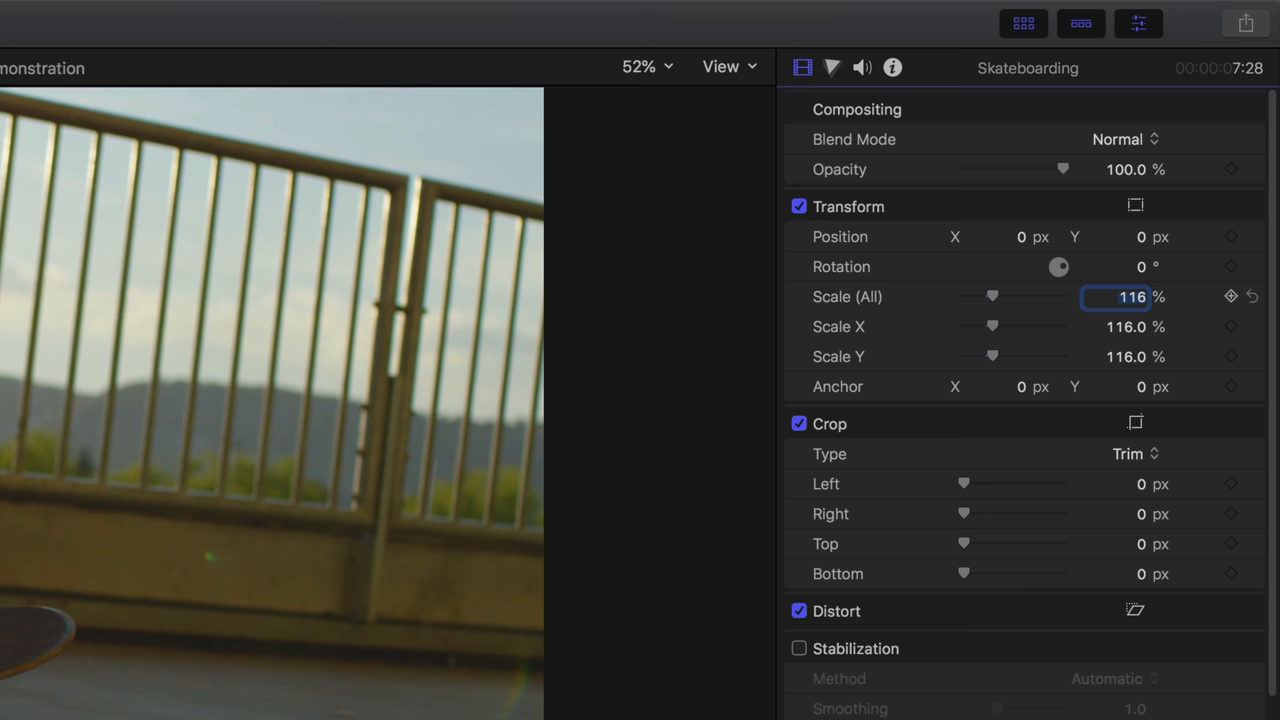
pyautogui.click(1231, 296)
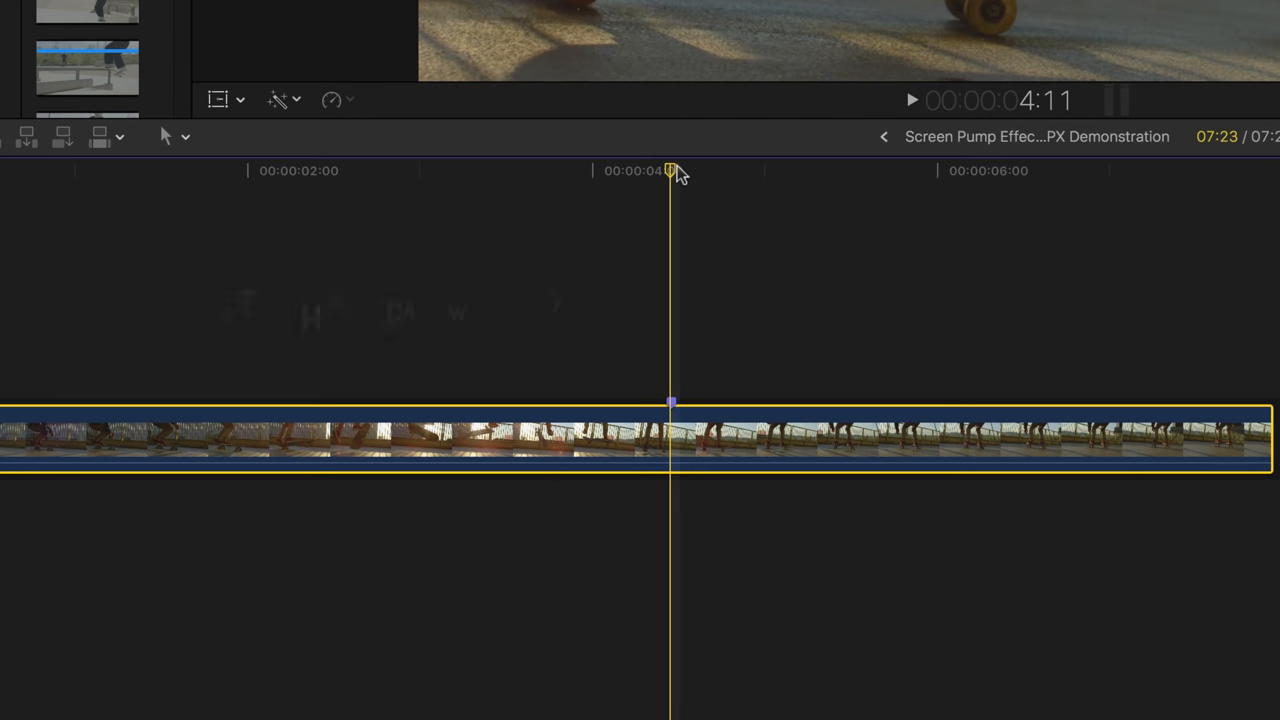
# Step the playhead frame by frame past the 4:11 keyframe to about 5:21.
pyautogui.press('Right')
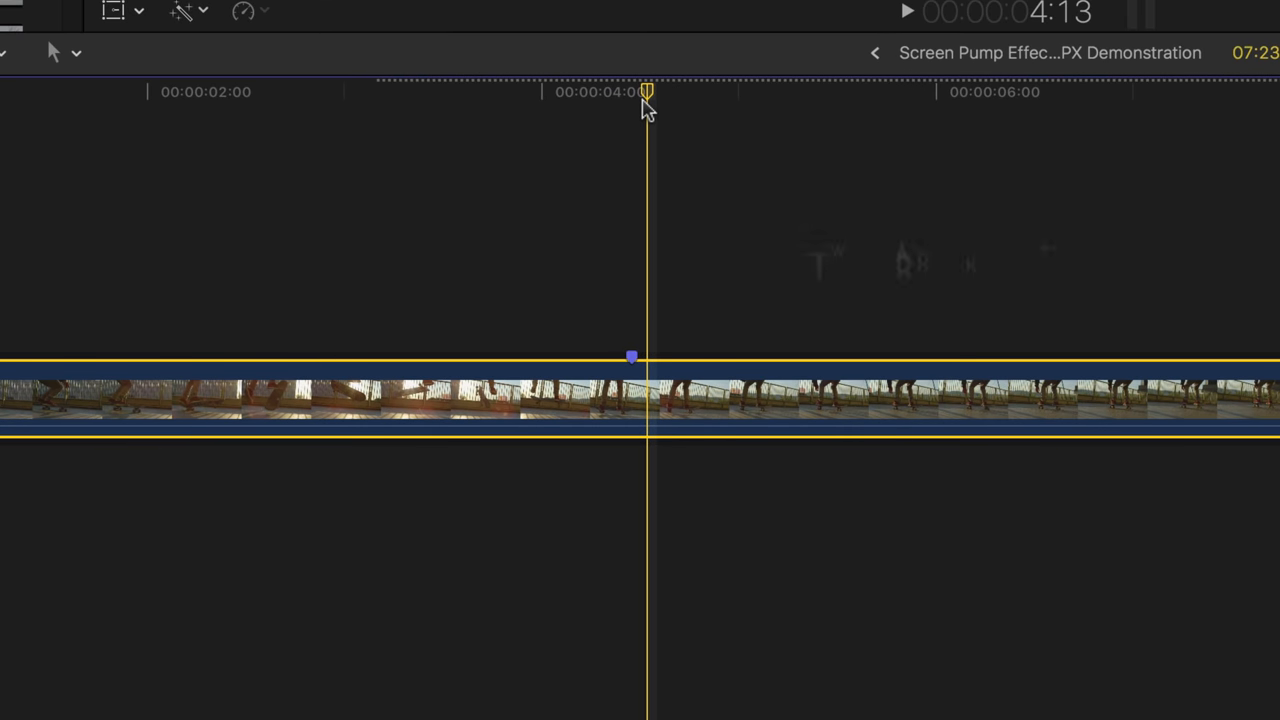
pyautogui.press('Left')
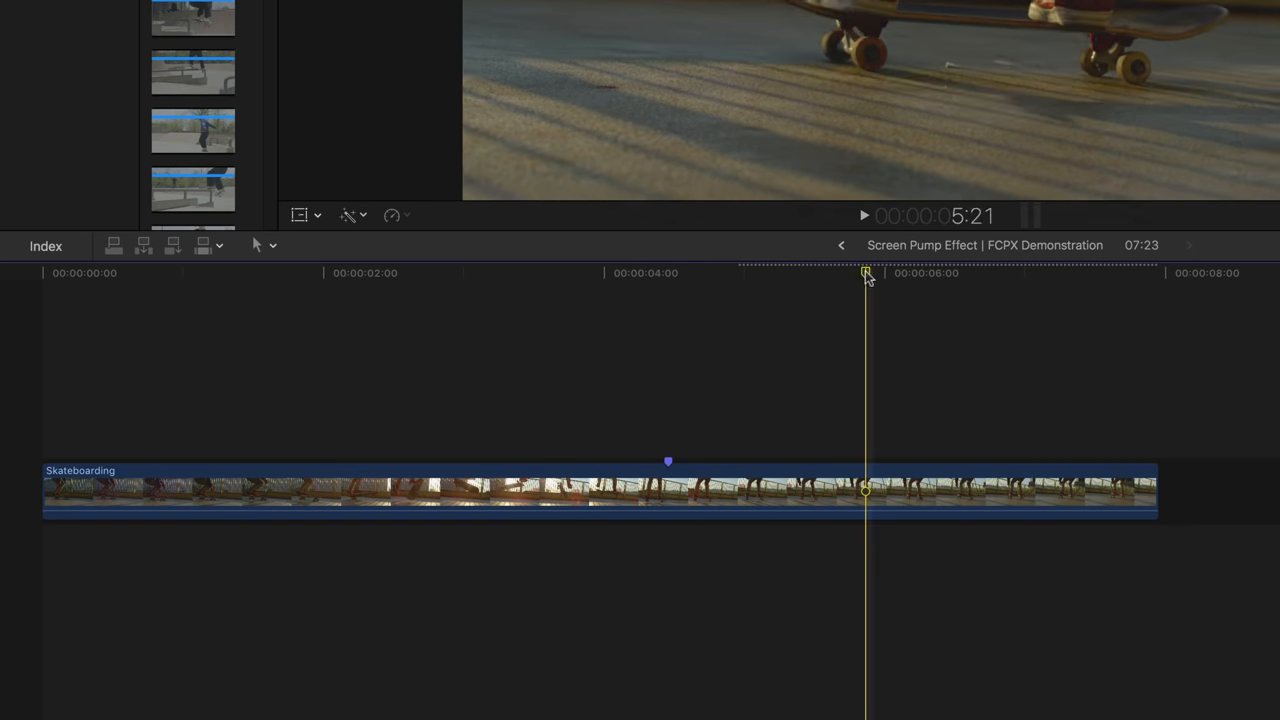
# Search the video effects browser for 'focus' to find the Focus blur.
pyautogui.click(1224, 245)
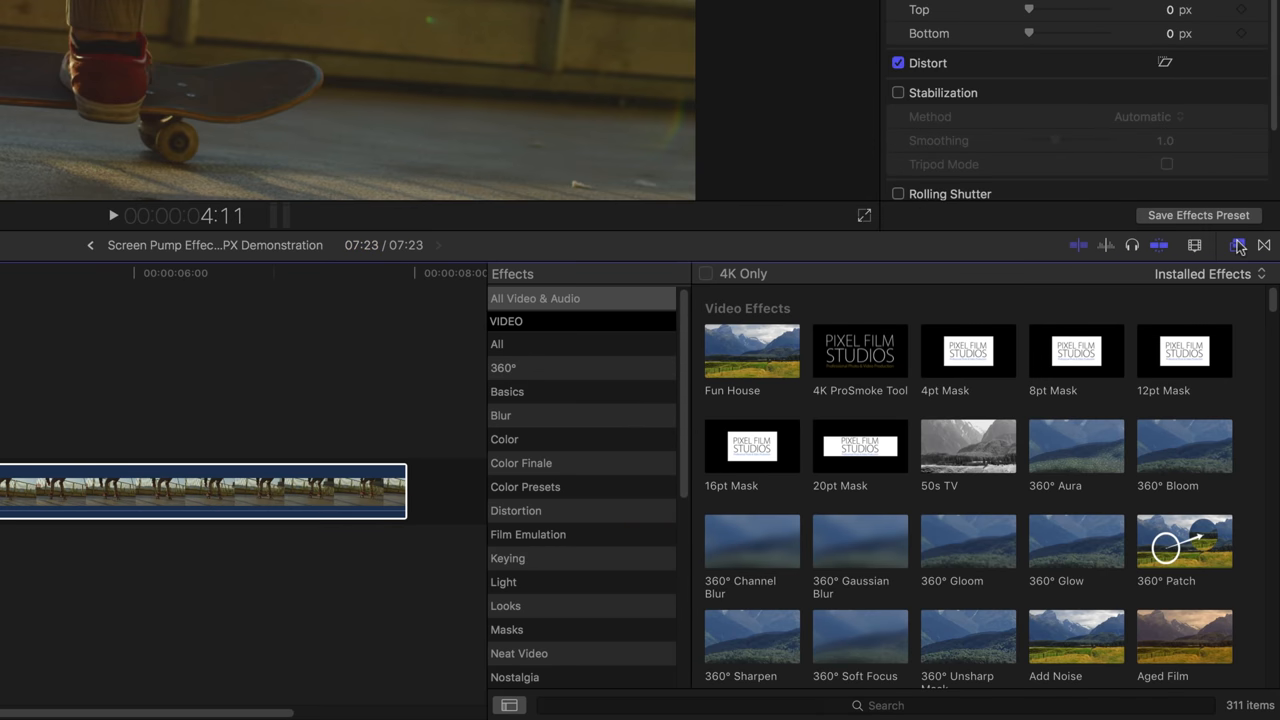
pyautogui.click(880, 705)
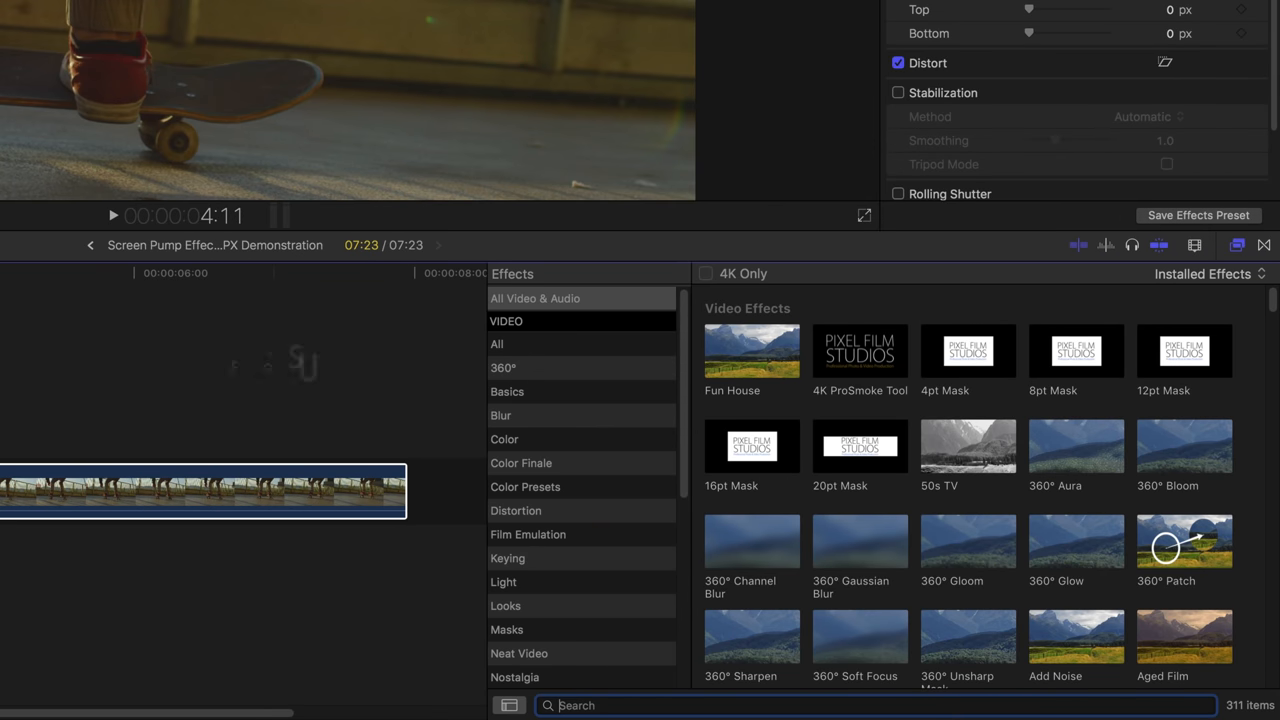
pyautogui.write('focus')
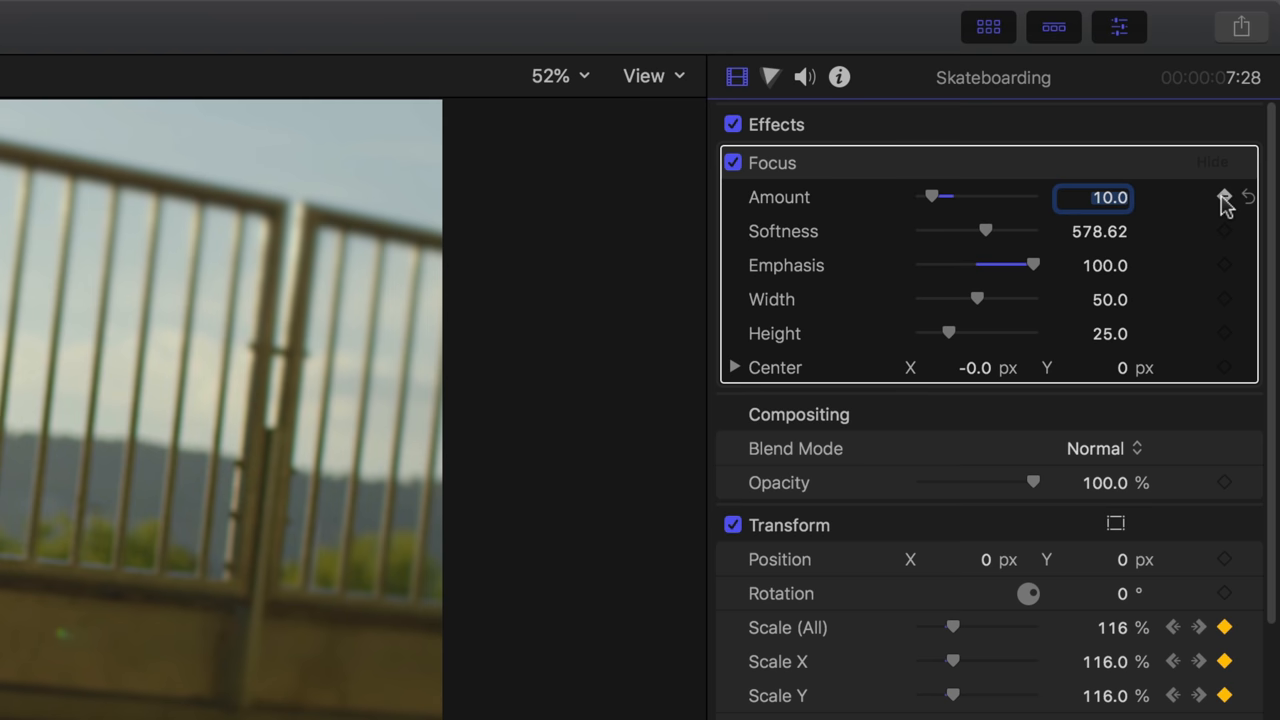
# Keyframe the Focus amount across 4:08–4:11 and reveal the clip's animation lanes.
pyautogui.click(1224, 196)
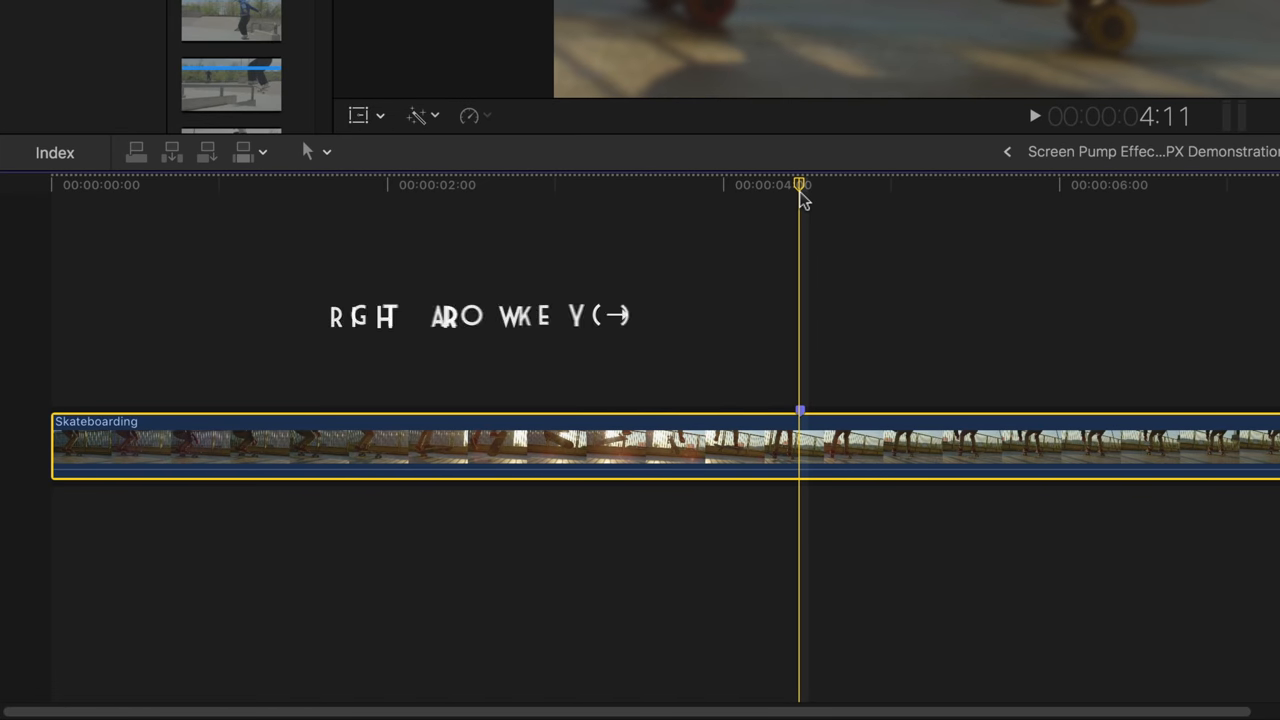
pyautogui.press('Right')
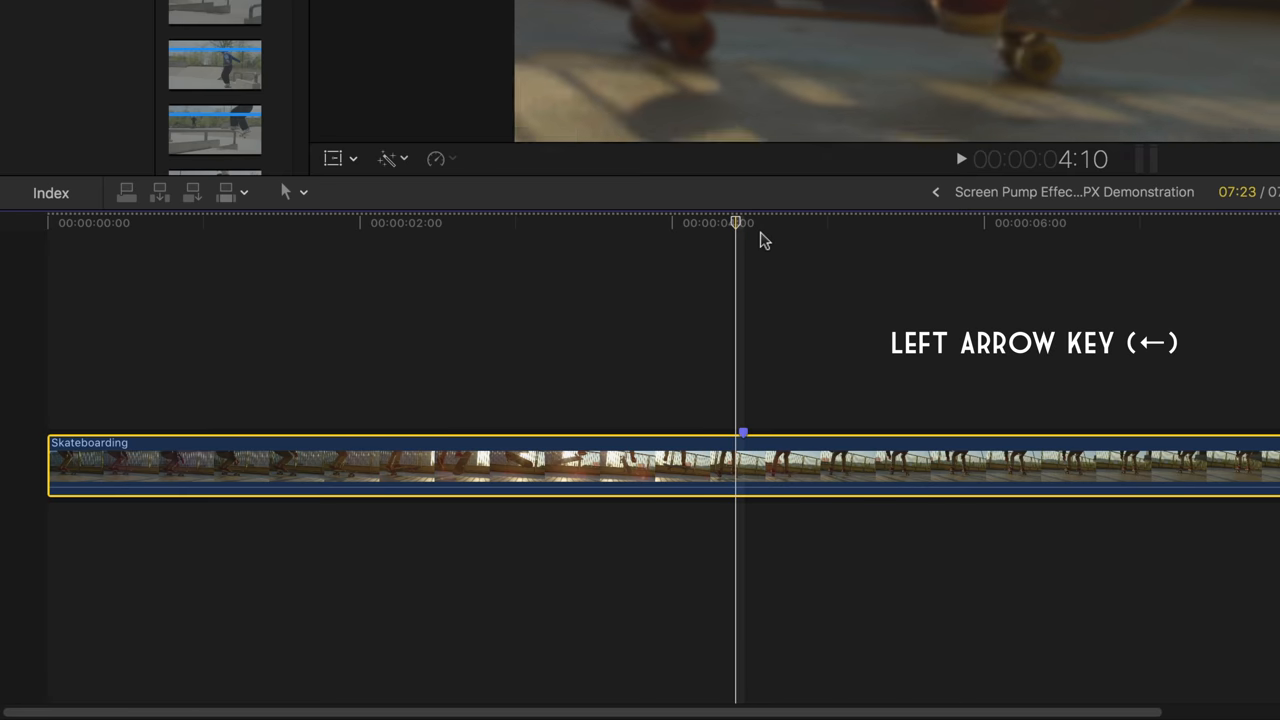
pyautogui.press('Left')
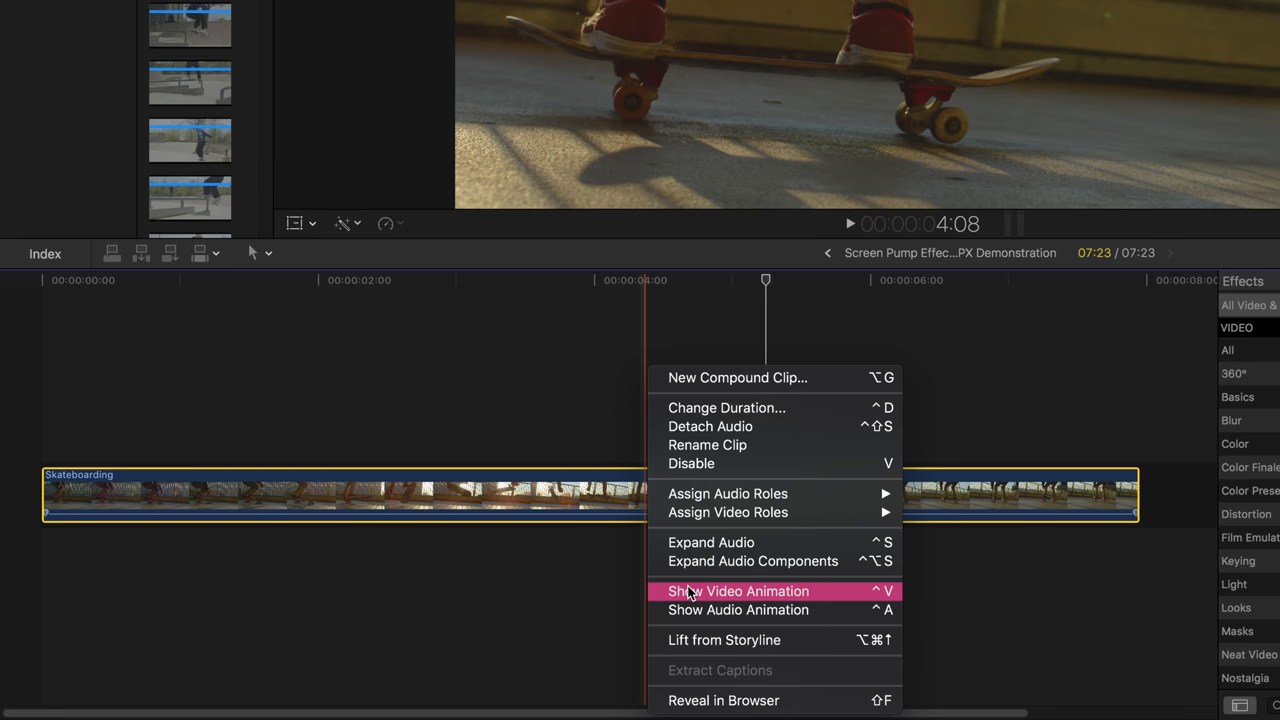
pyautogui.click(738, 591)
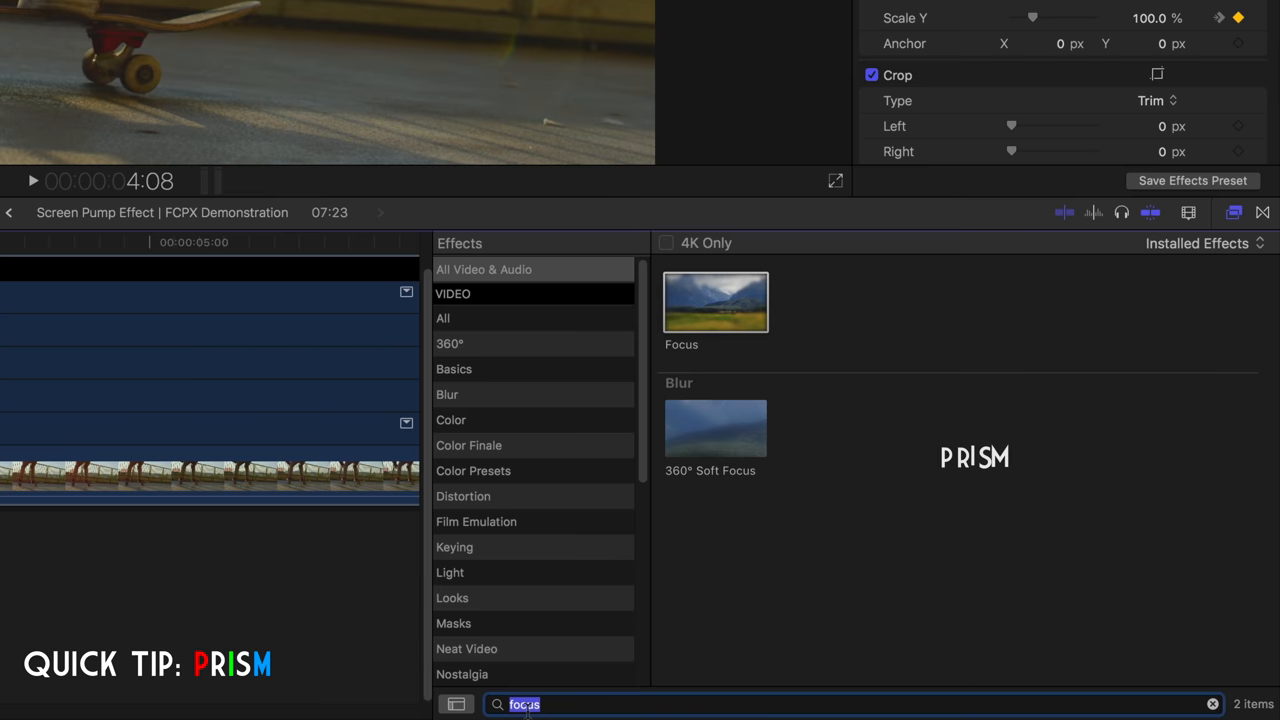
# Search for 'prism' while selecting the three pump keyframes near 5:12.
pyautogui.write('prism')
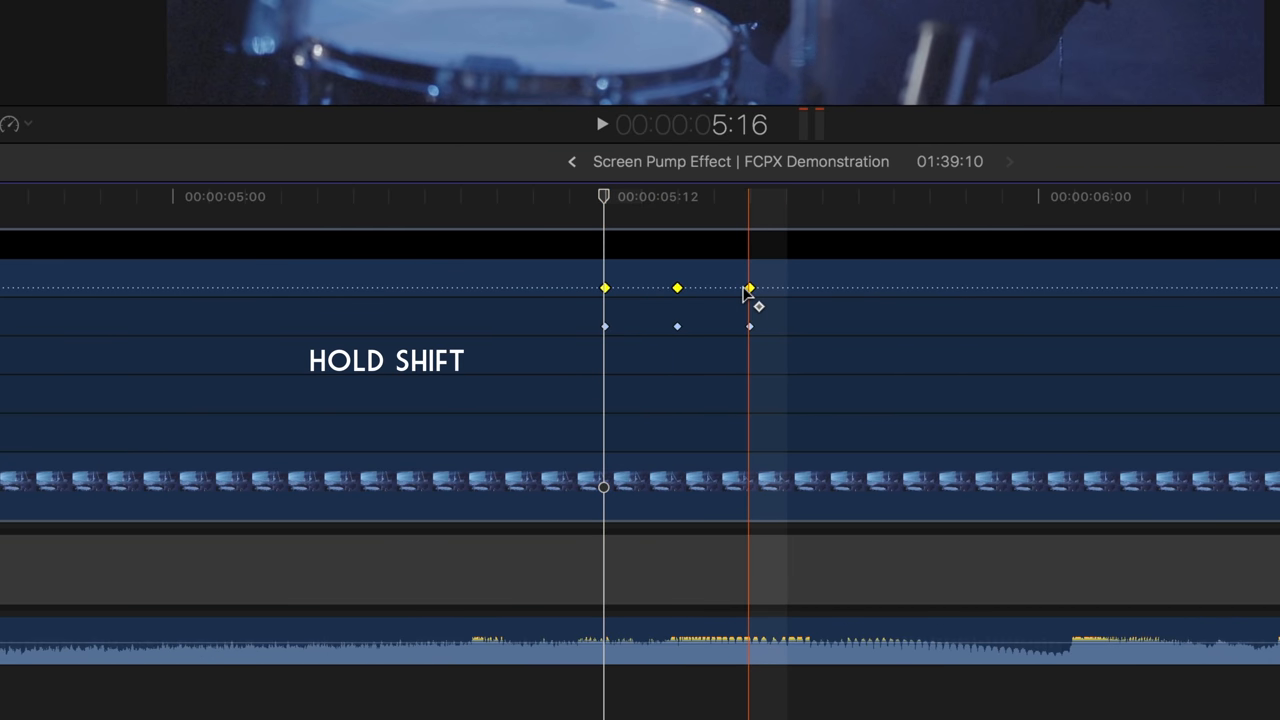
# Copy the three pump keyframes and paste them at the 6:07 beat.
pyautogui.press('Opt+Shift+C')
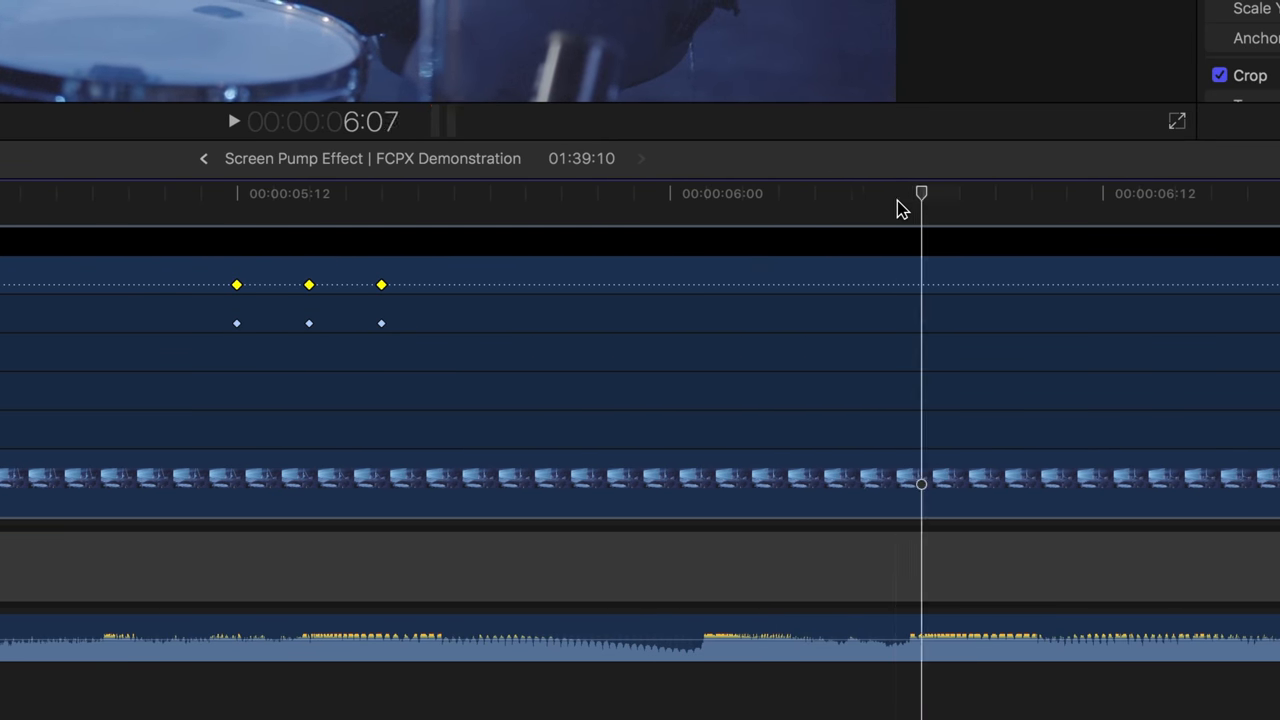
pyautogui.press('opt+shift+v')
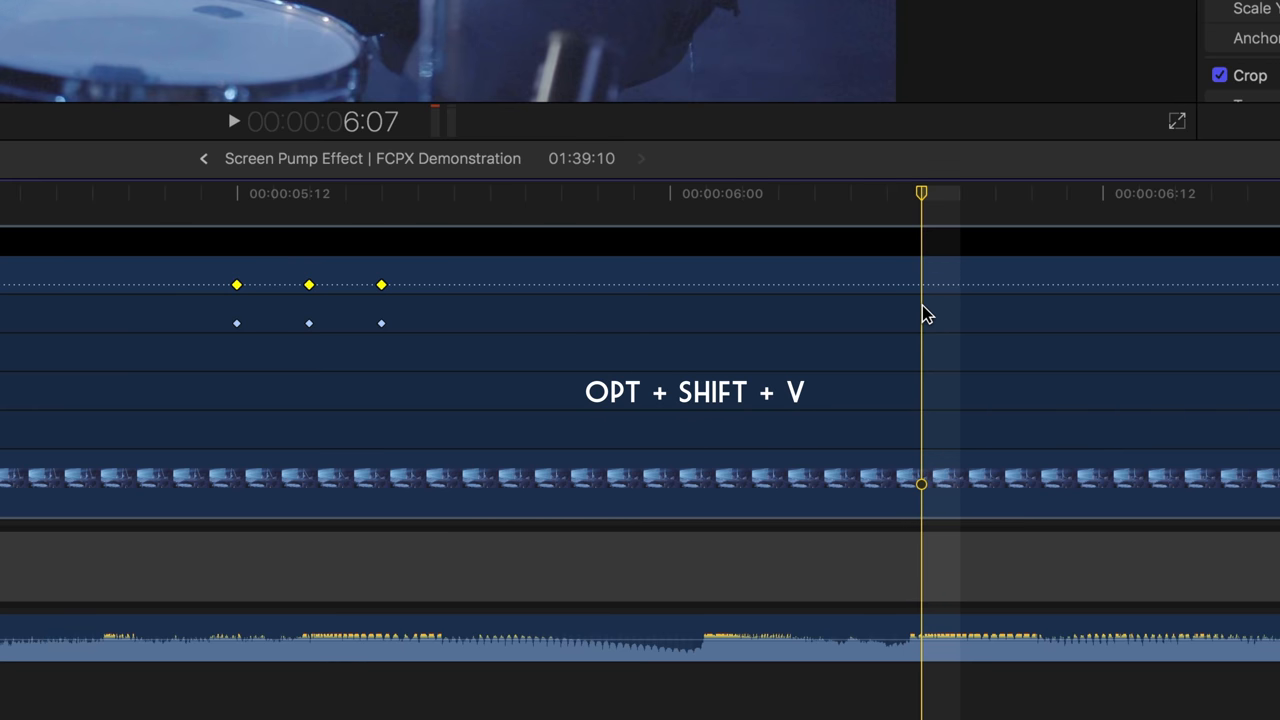
pyautogui.press('opt+shift+v')
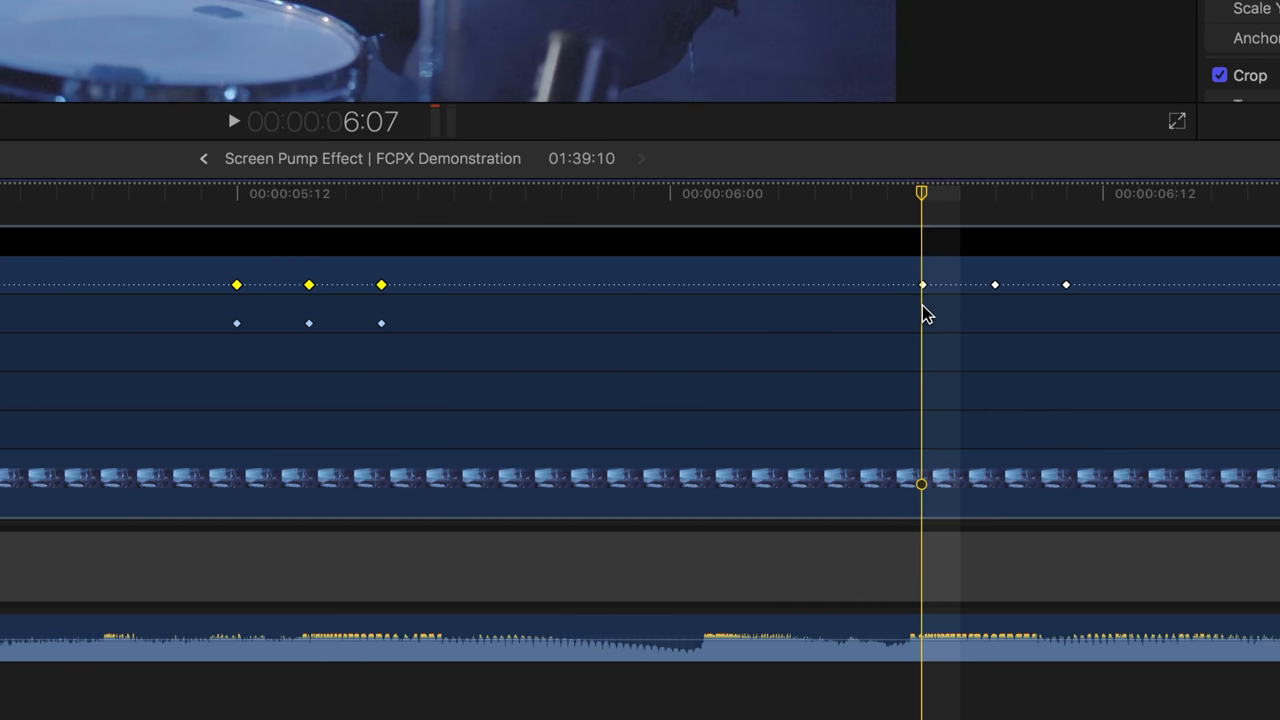